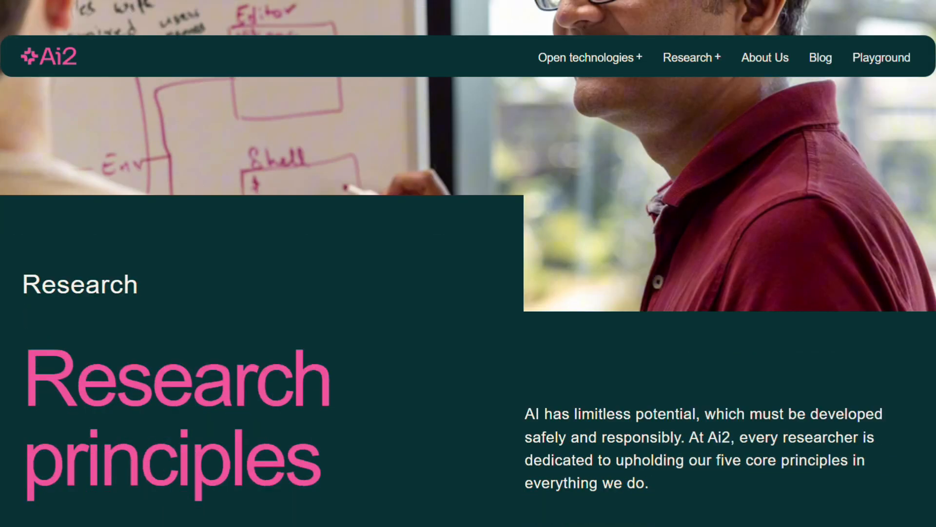
scroll("down", 3)
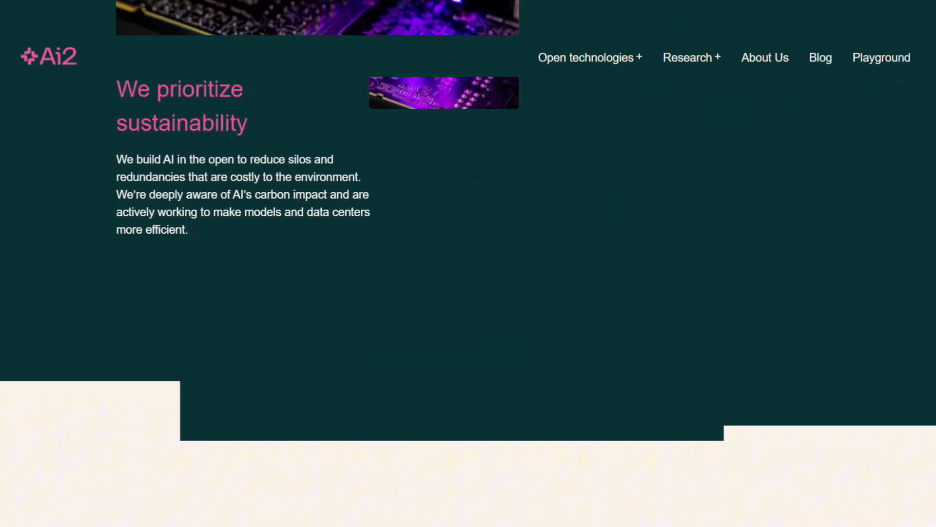